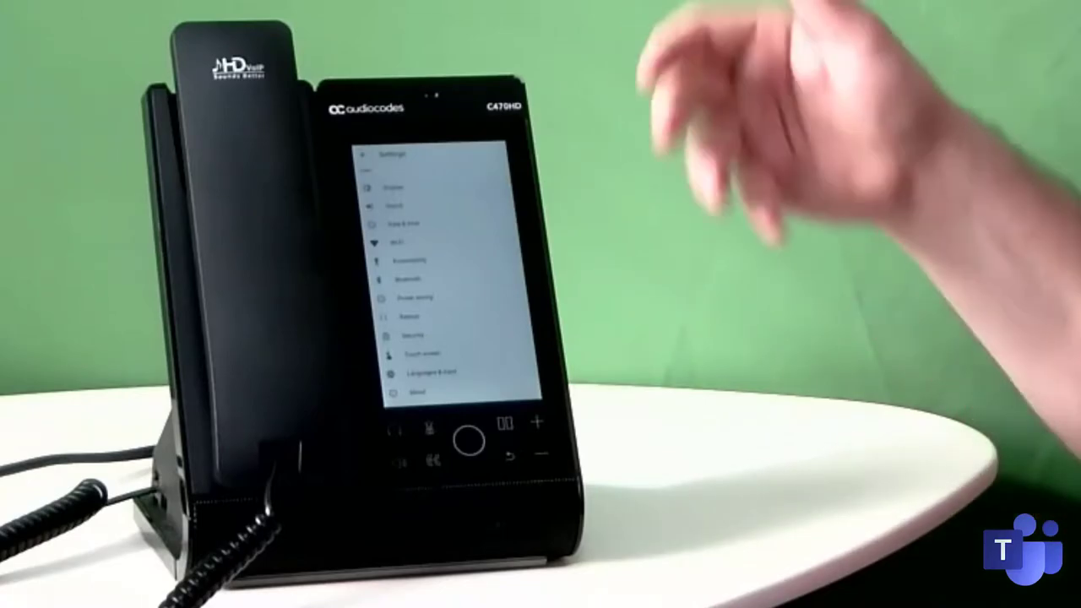
mouse_move(845, 296)
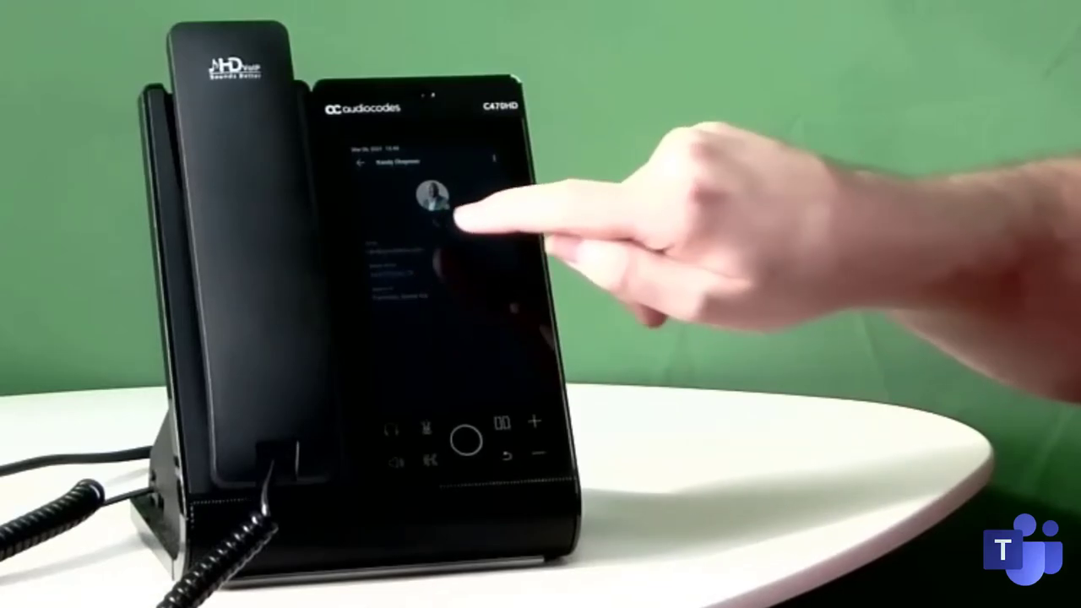
click(443, 198)
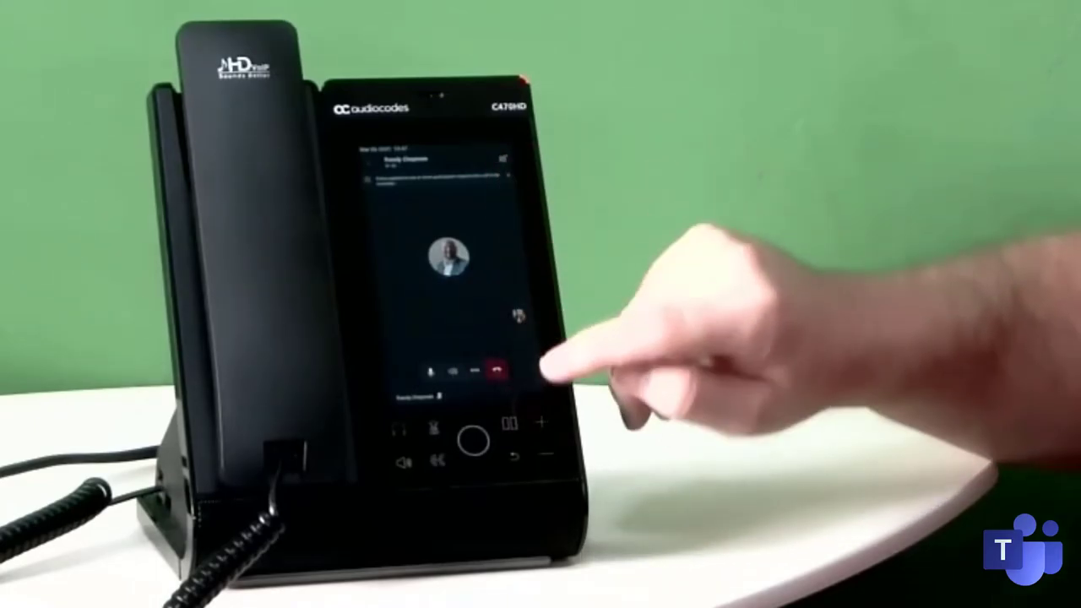
click(499, 372)
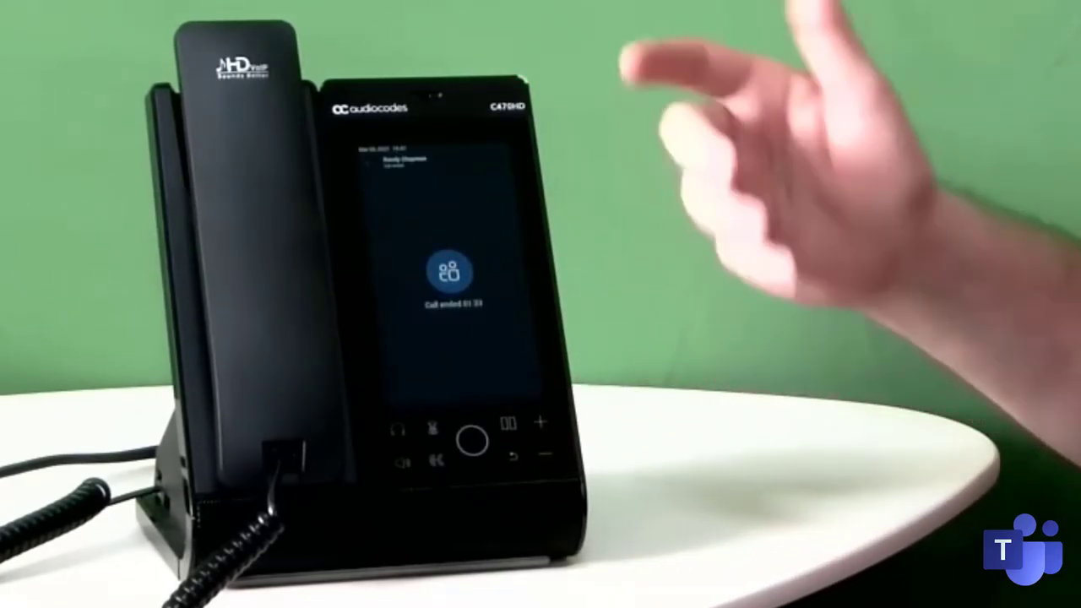